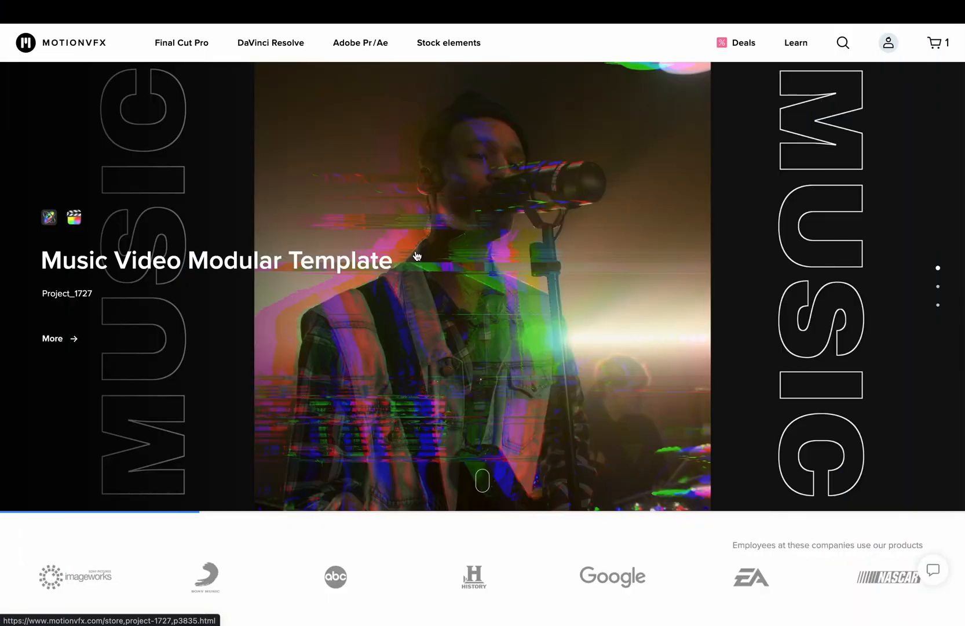
# Filter MotionVFX's DaVinci Resolve products to free and demo, then open mTransition Luma
pyautogui.scroll(-3)
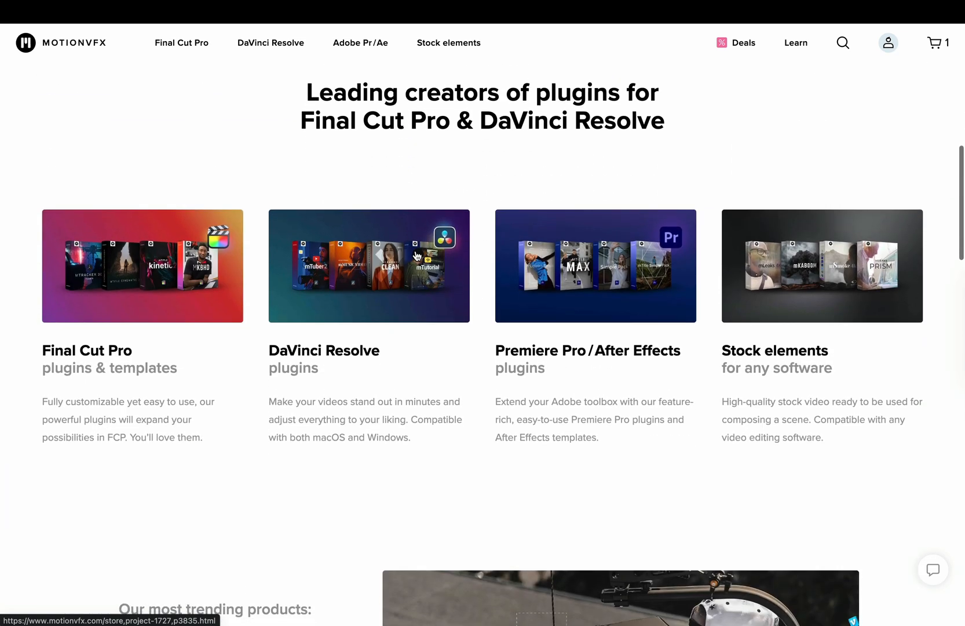
pyautogui.click(270, 43)
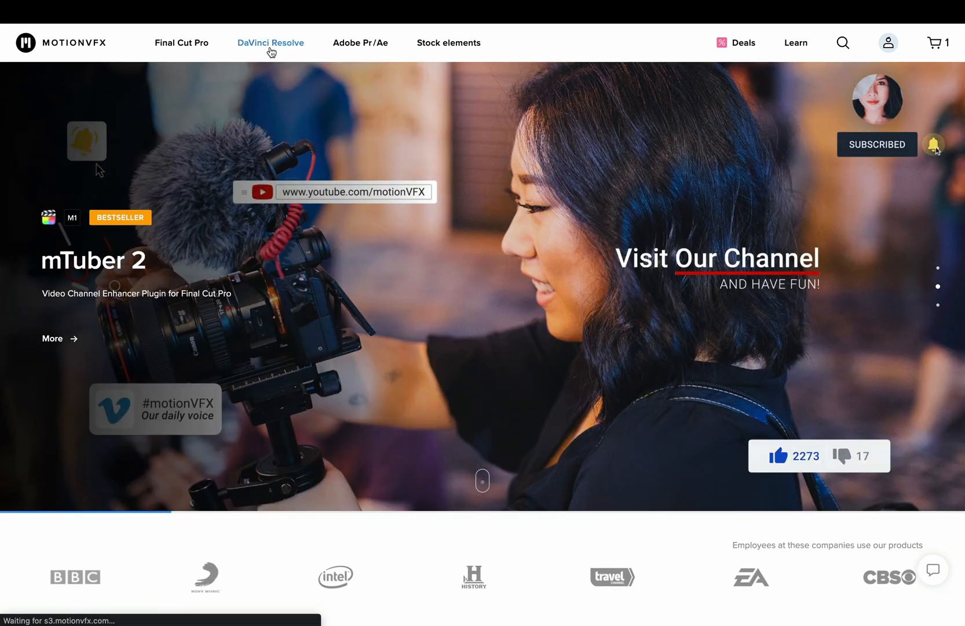
pyautogui.click(270, 42)
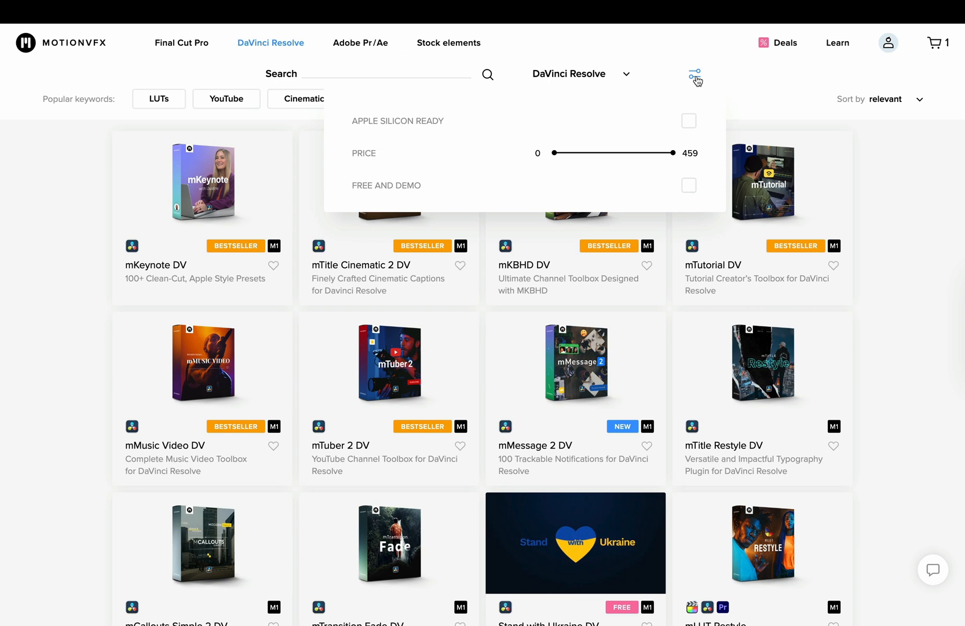
pyautogui.click(688, 186)
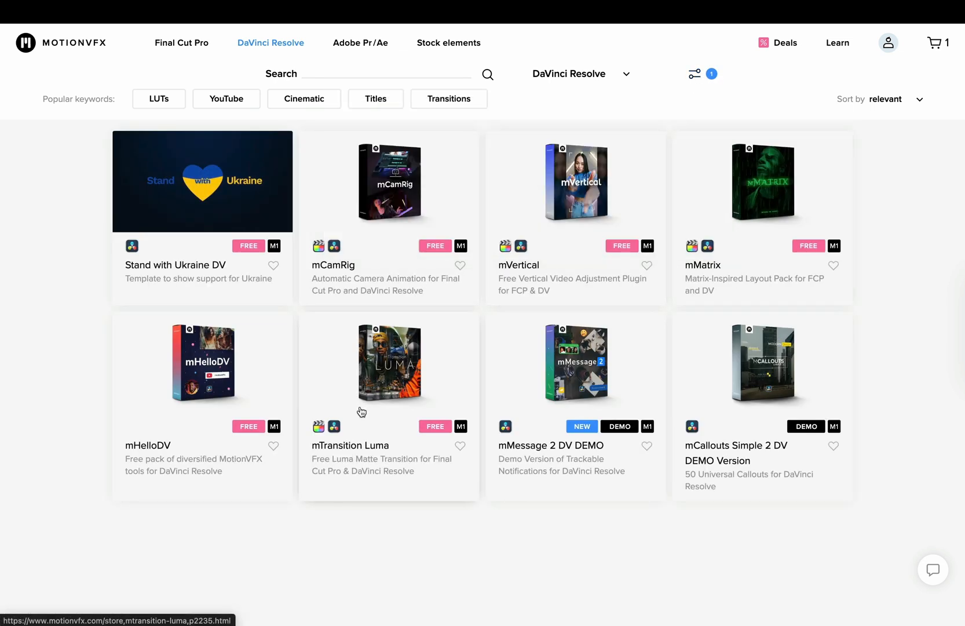
pyautogui.click(387, 363)
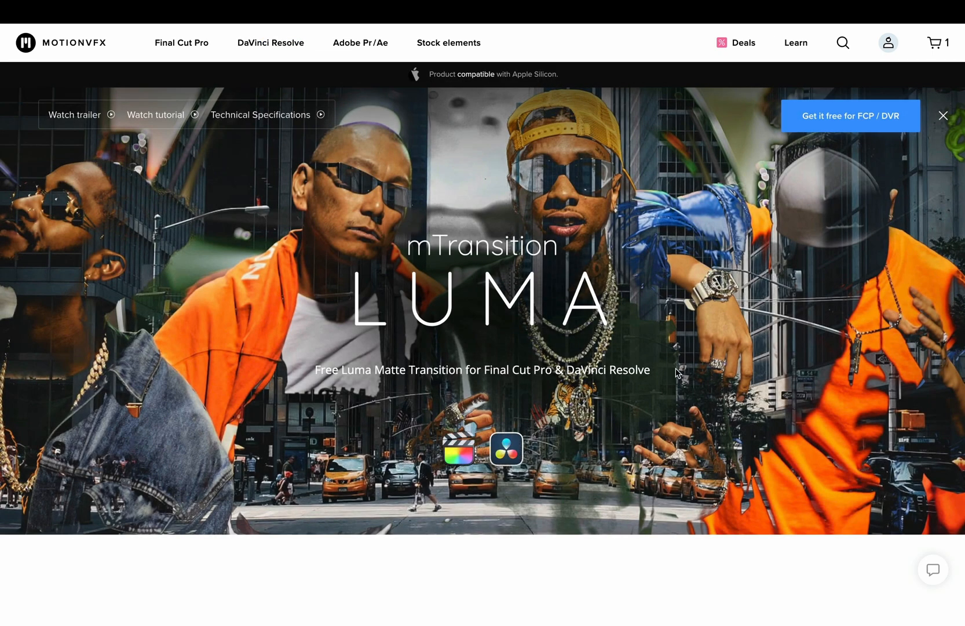
pyautogui.moveTo(850, 127)
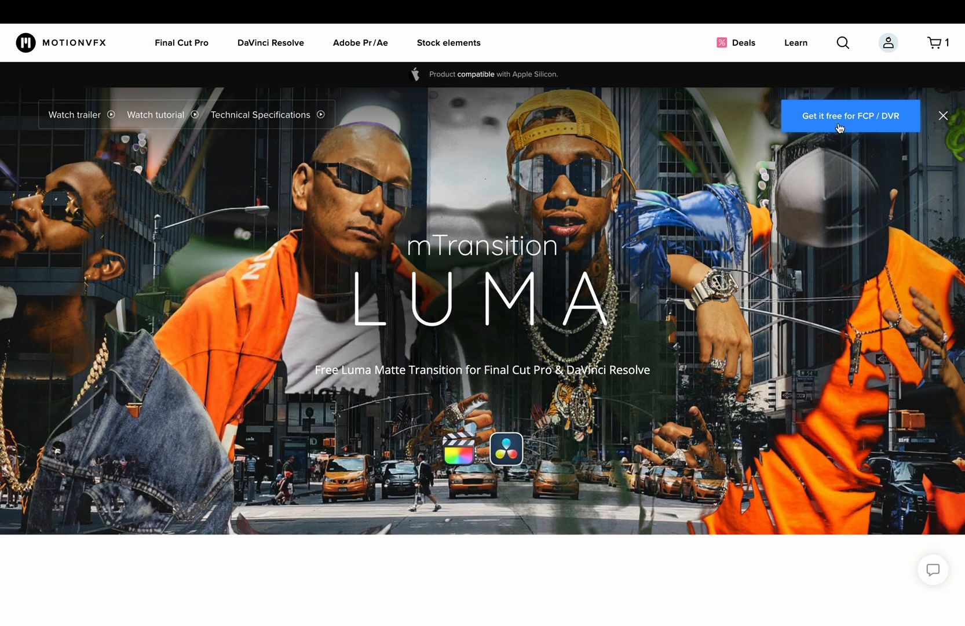
# Scroll the mTransition Luma page past the trailer to the tutorial videos
pyautogui.scroll(-3)
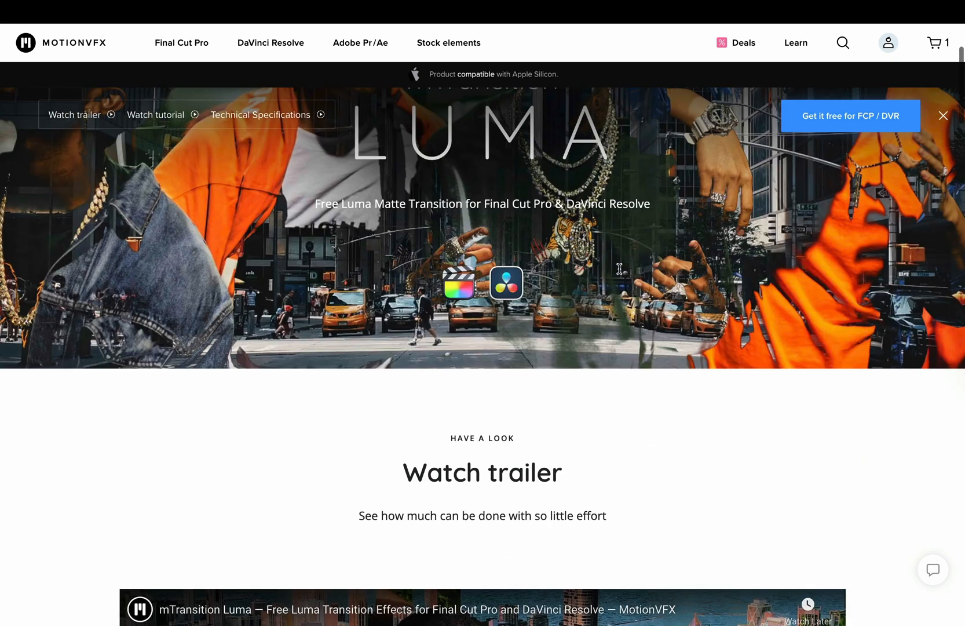
pyautogui.scroll(-3)
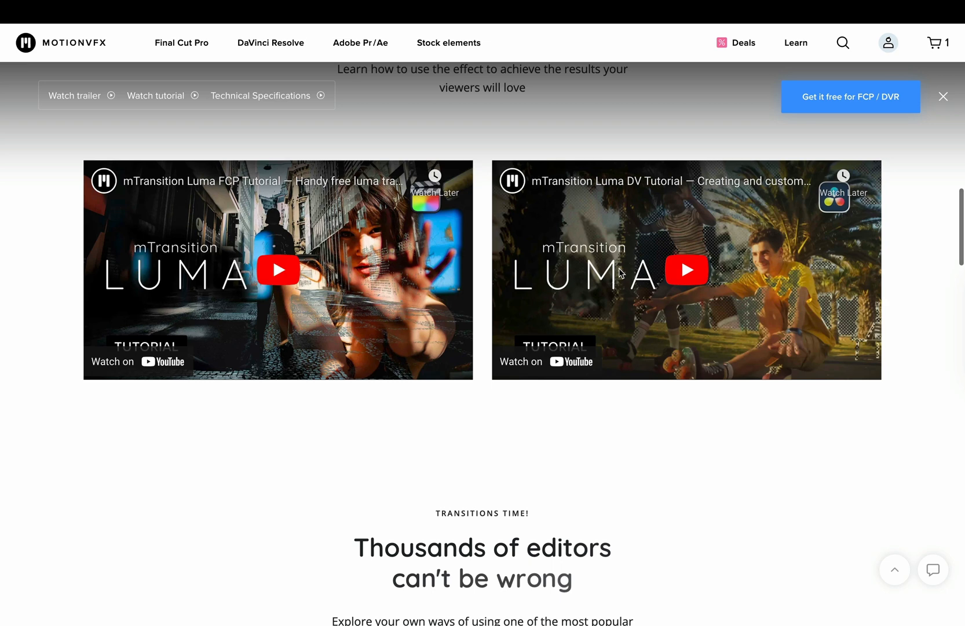
pyautogui.moveTo(682, 301)
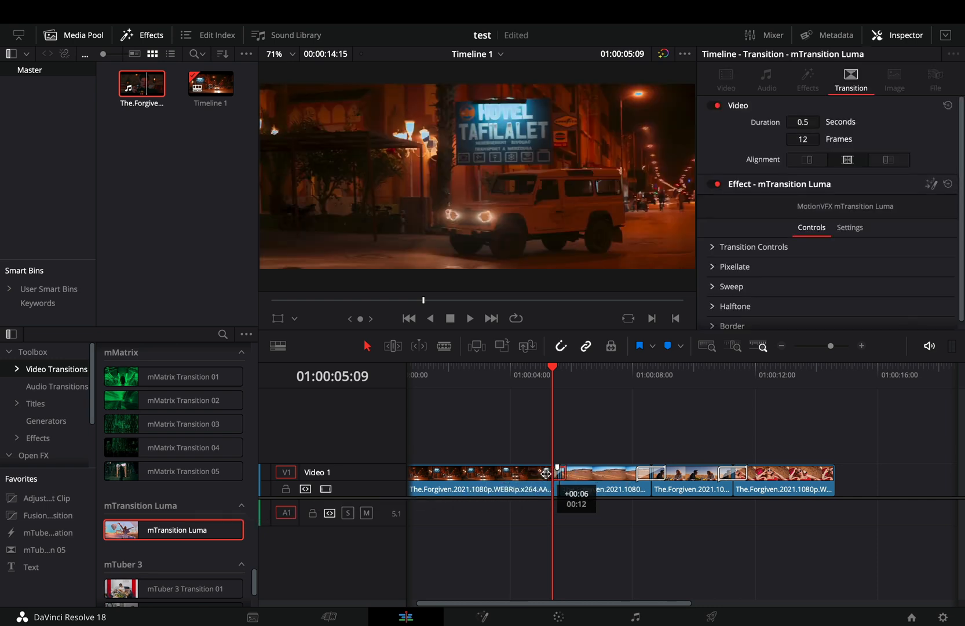
# Drag the mTransition Luma transition edge on V1 to a 1.8-second (42-frame) duration
pyautogui.moveTo(551, 472); pyautogui.dragTo(575, 472)
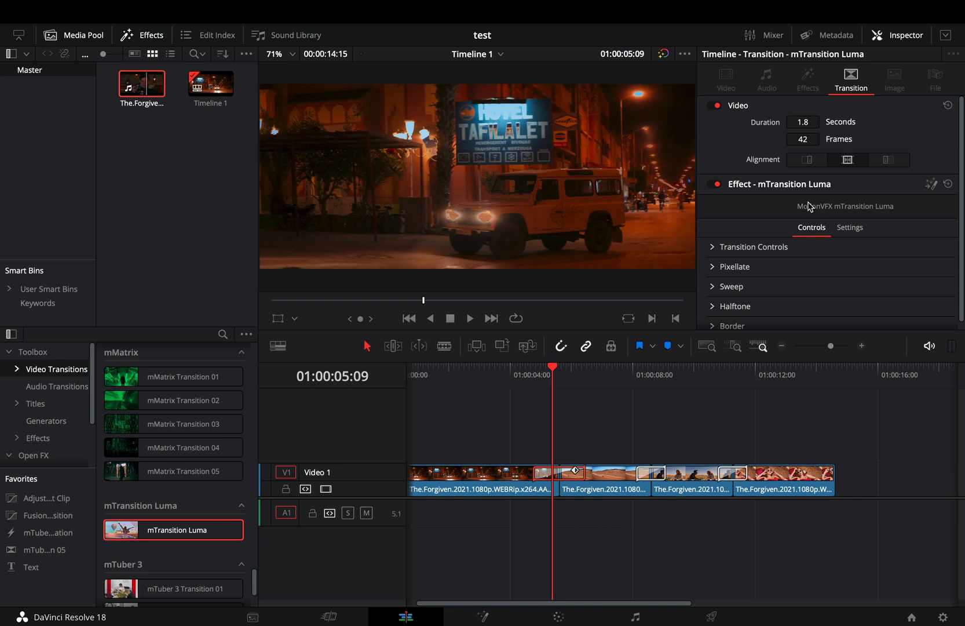
pyautogui.scroll(-3)
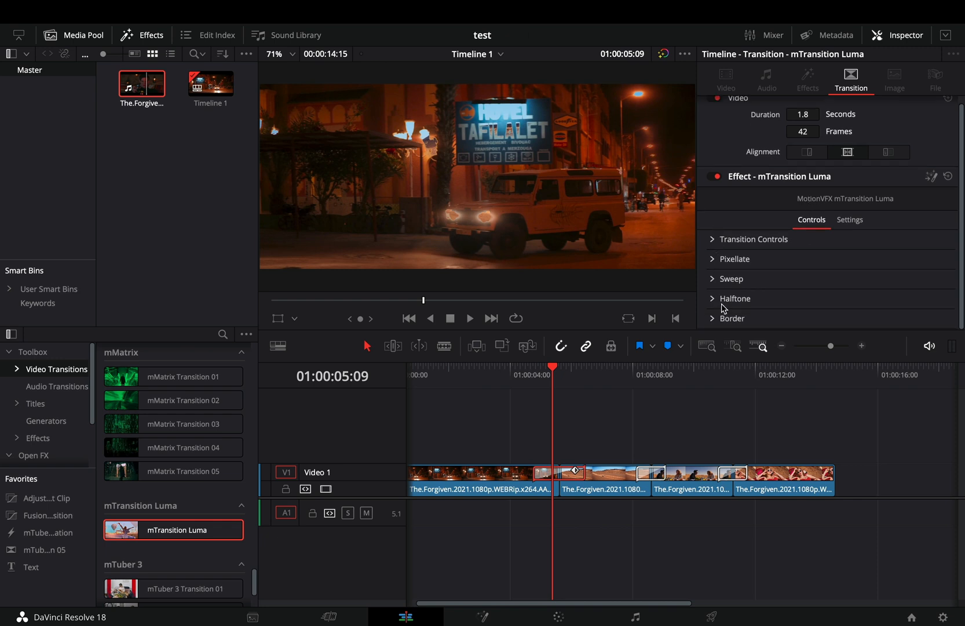
# Expand Transition Controls and Pixellate, then set Pixel Frequency to 77.3
pyautogui.click(752, 239)
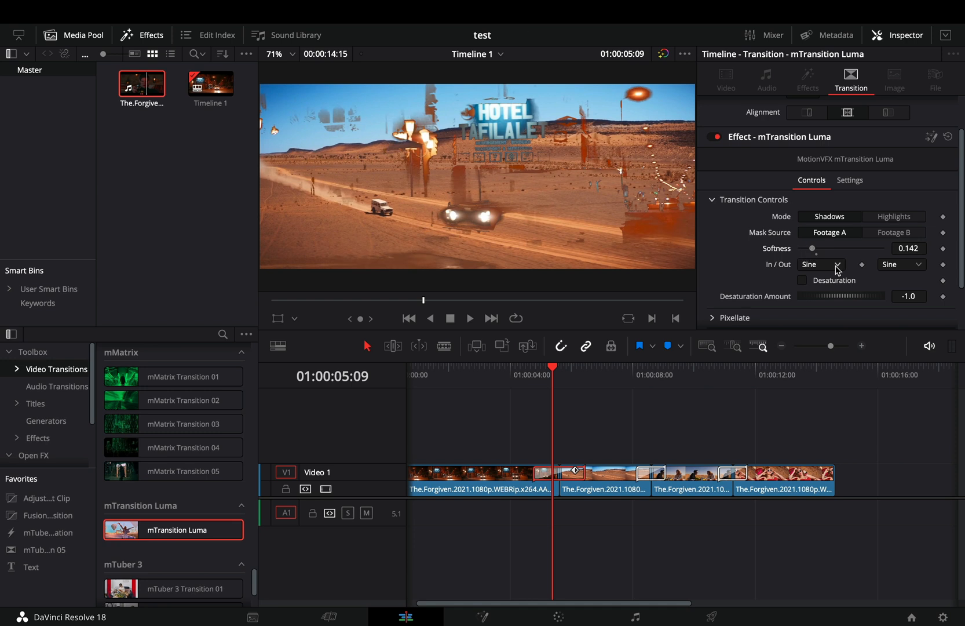
pyautogui.click(802, 276)
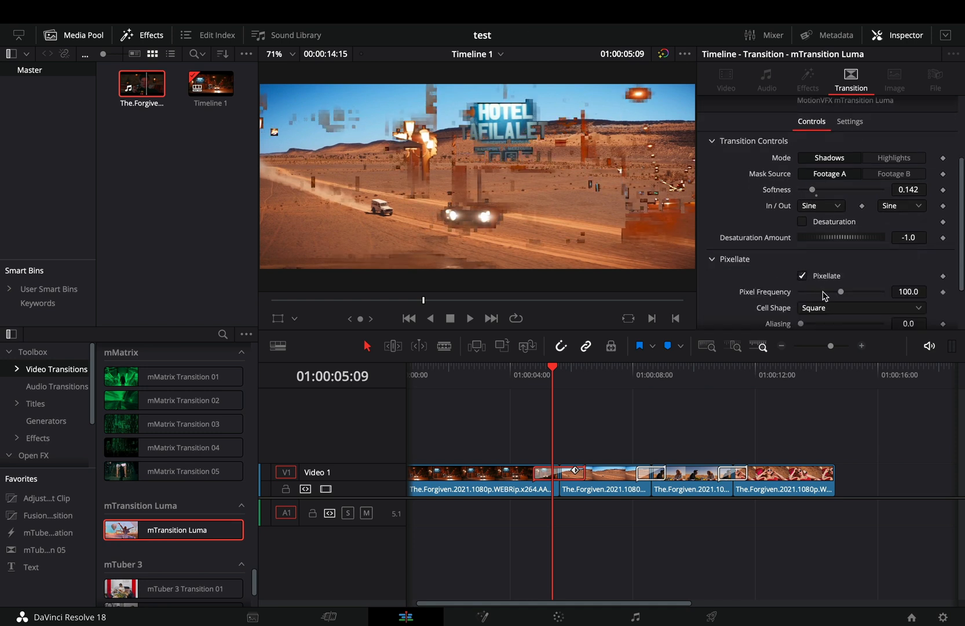
pyautogui.moveTo(862, 291); pyautogui.dragTo(841, 292)
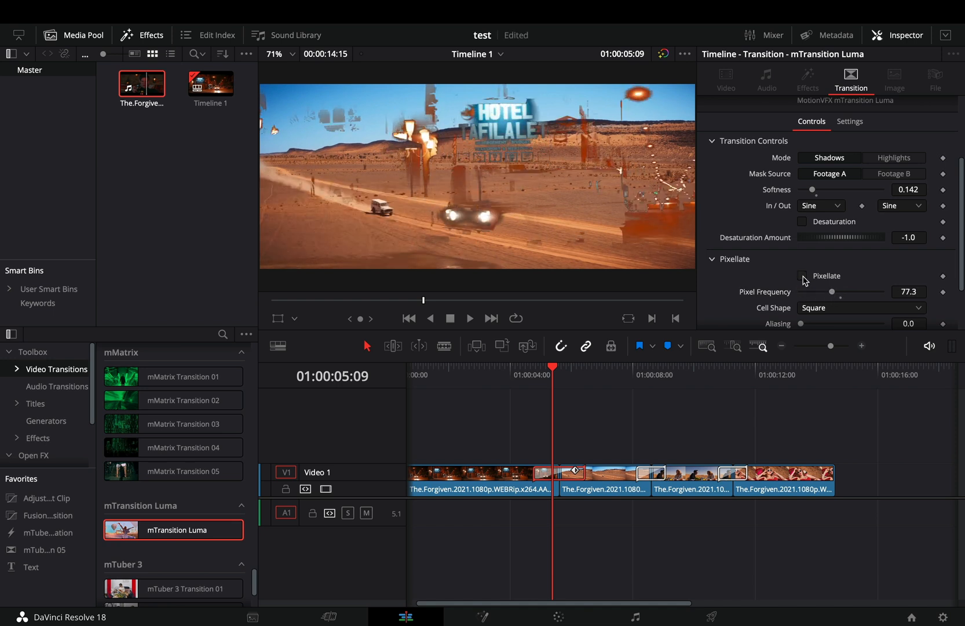
# Enable the Border and drag its colour slider to give cyan border edges
pyautogui.click(713, 276)
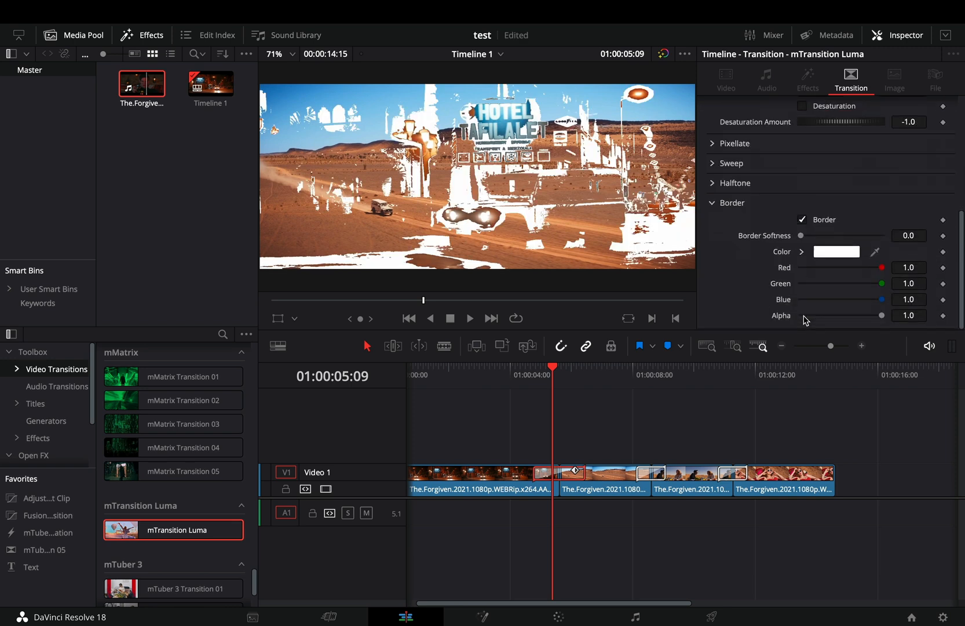
pyautogui.moveTo(880, 267); pyautogui.dragTo(802, 266)
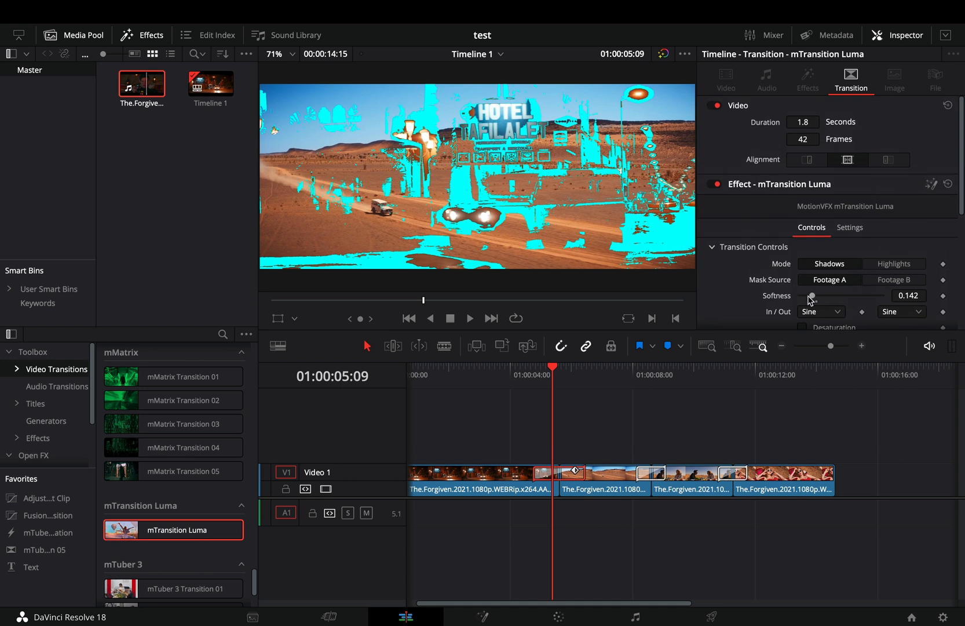
# Lower the Luma transition's Softness from 0.142 to 0.047
pyautogui.moveTo(812, 295); pyautogui.dragTo(805, 296)
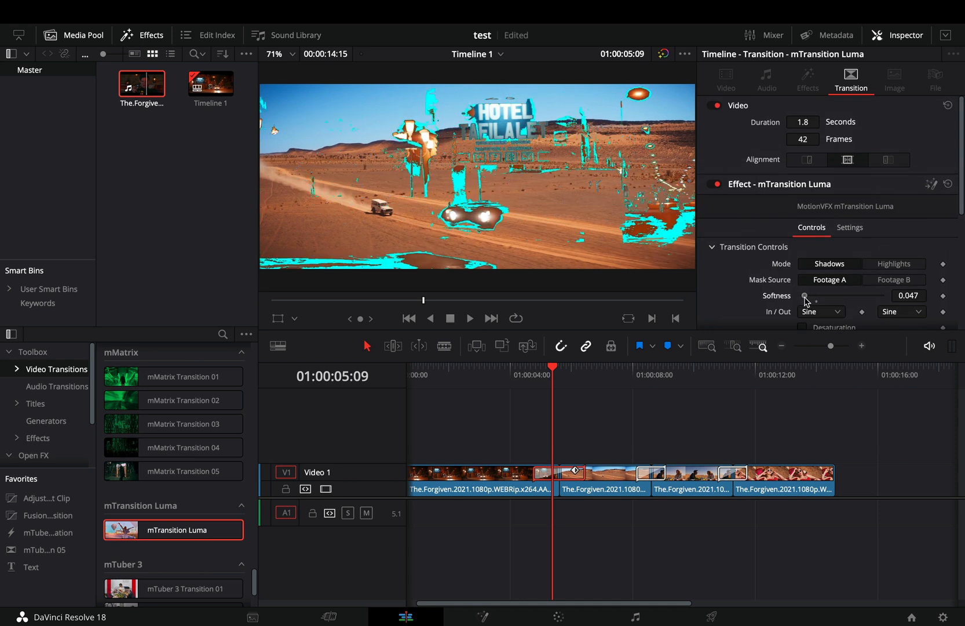